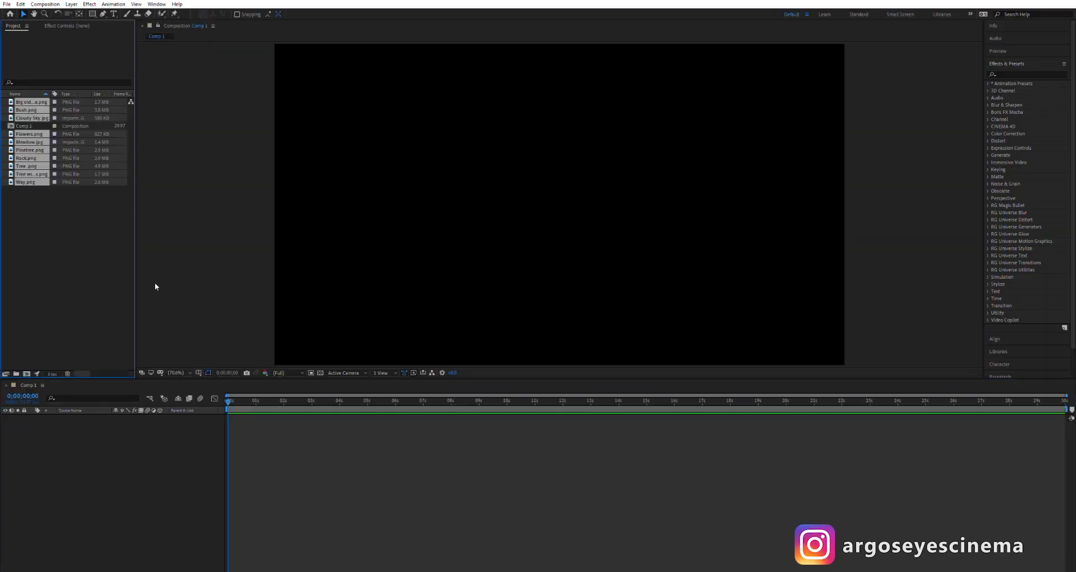
Add Cloudy Sky.jpg and Way.png as 3D layers and create a new camera.
click(68, 266)
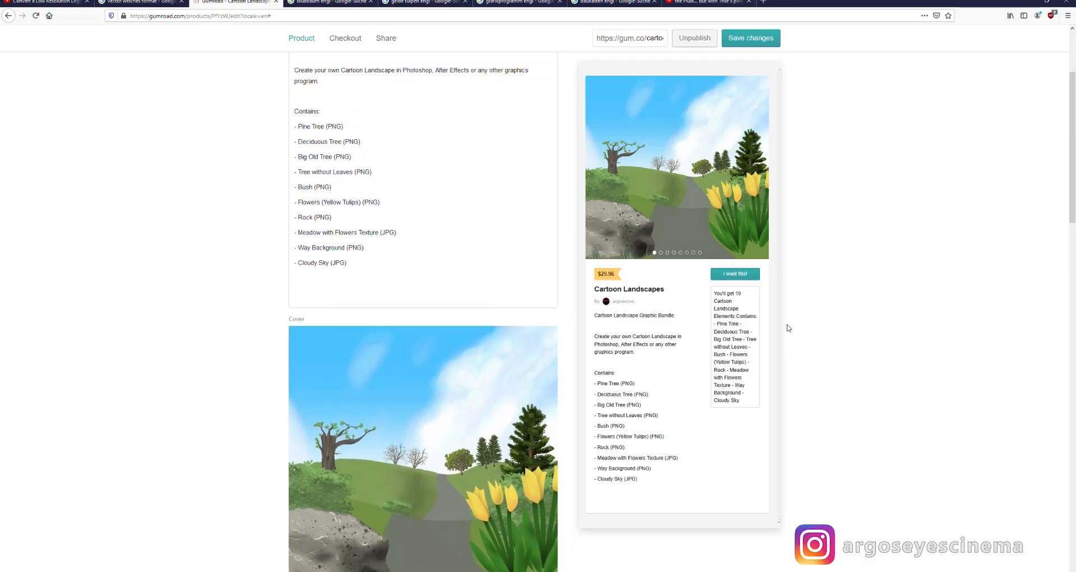
click(345, 38)
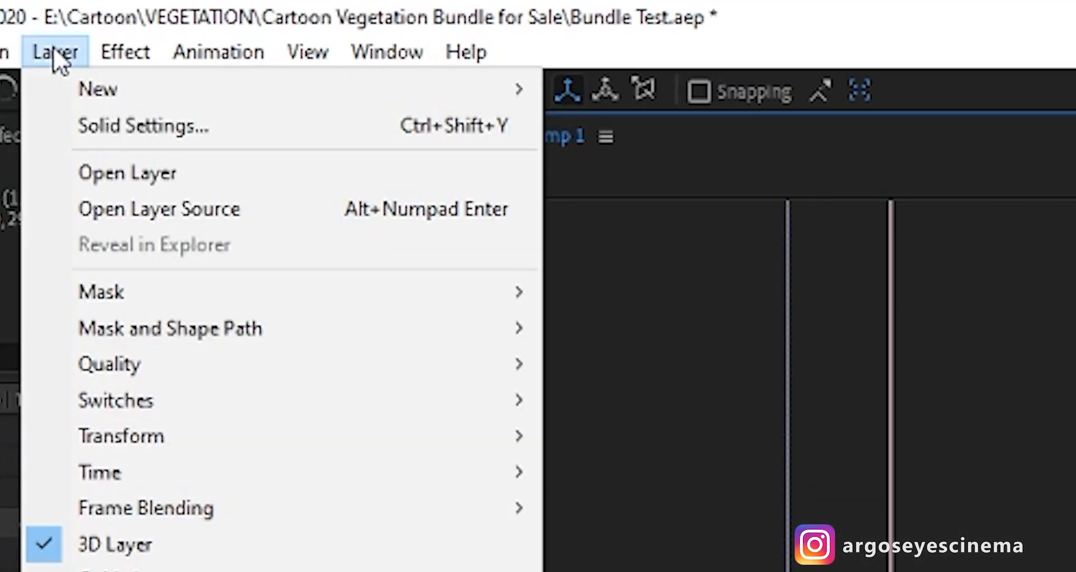
mouse_move(101, 89)
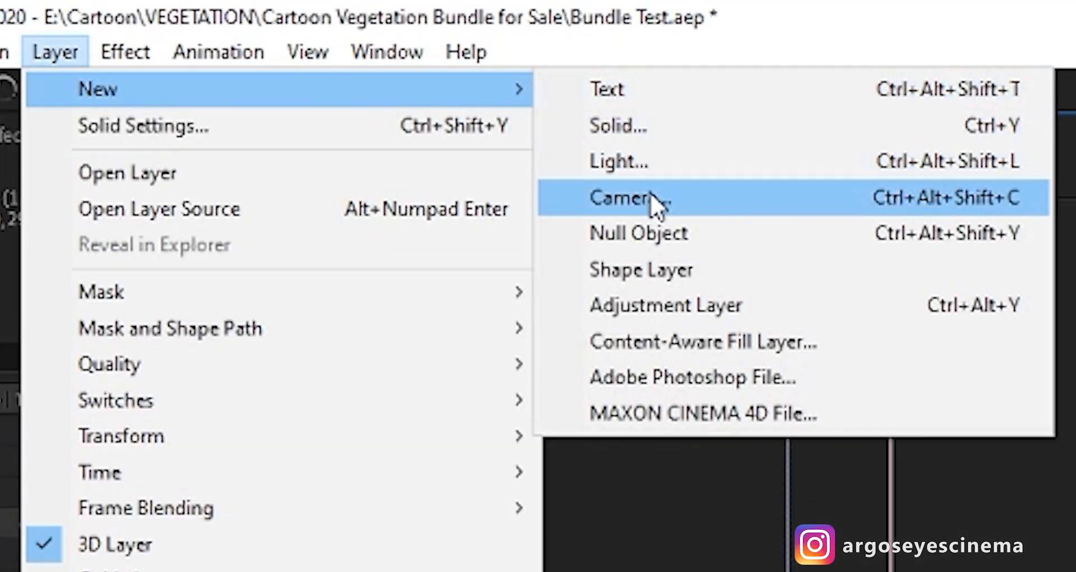
click(627, 199)
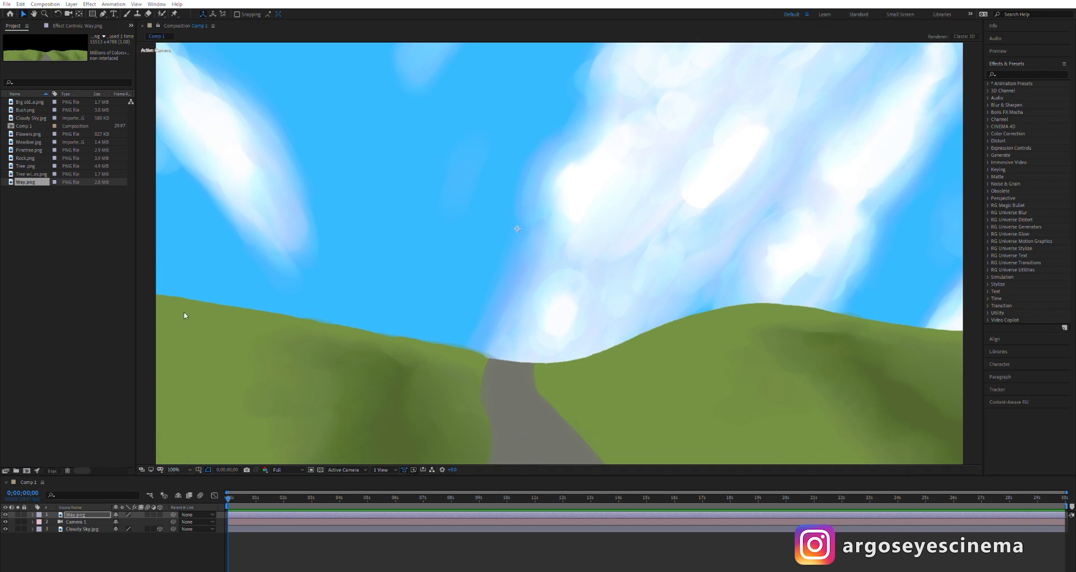
click(172, 469)
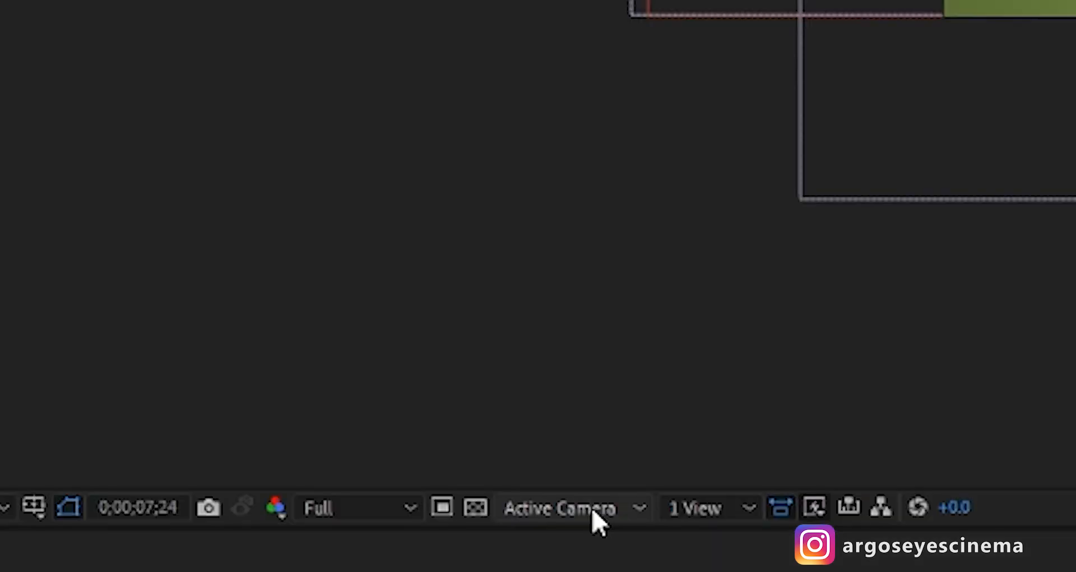
click(561, 508)
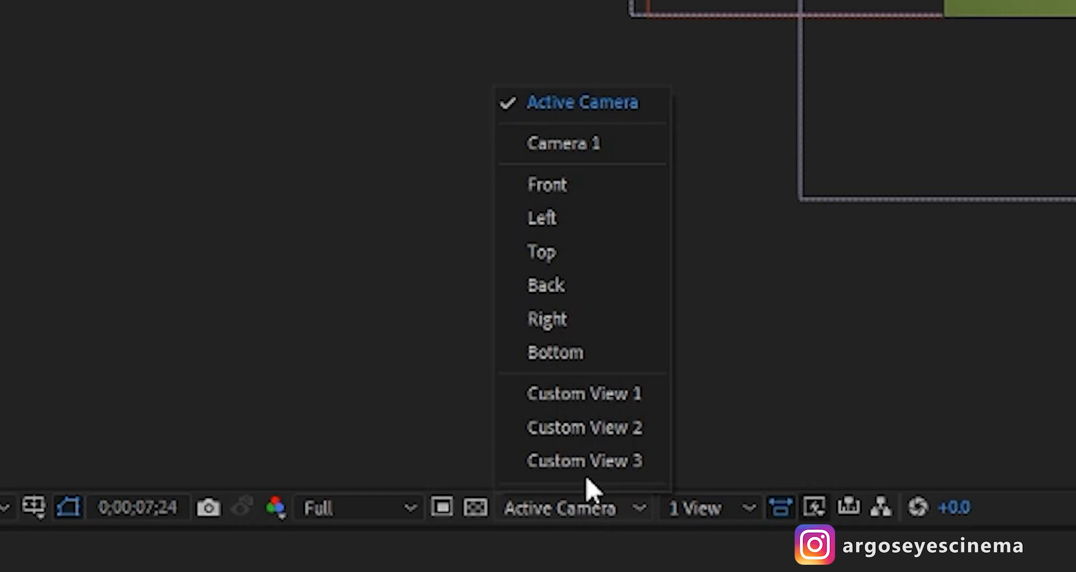
click(542, 251)
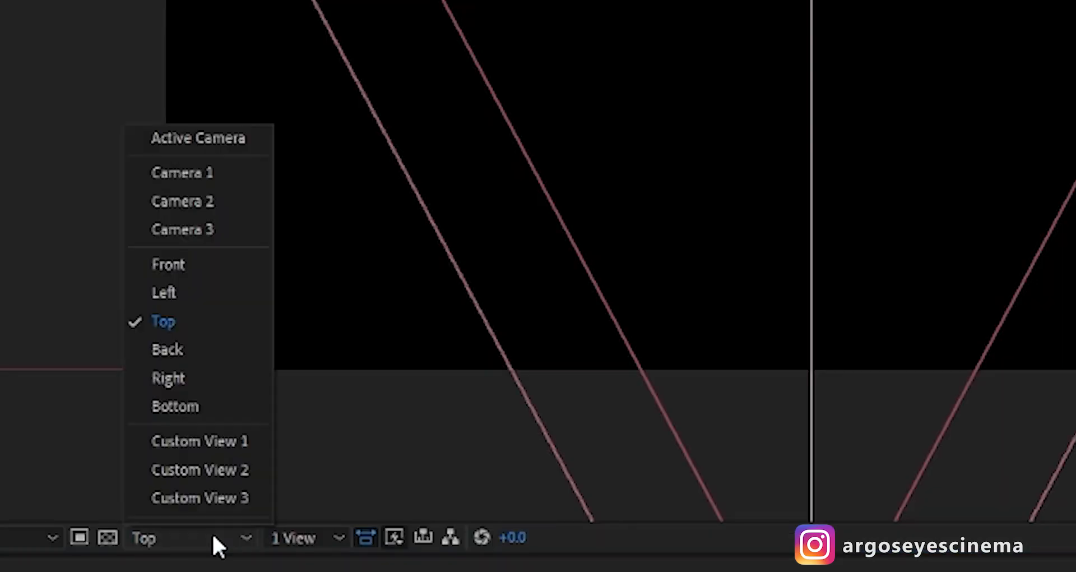
click(197, 139)
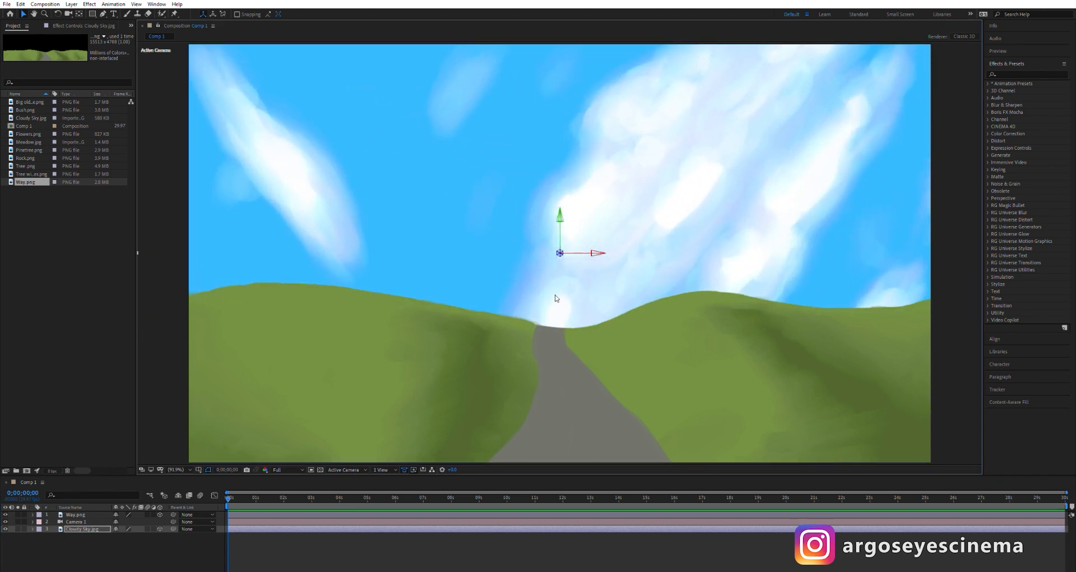
Place Big old Tree.png on the left hill via its Position property.
click(27, 102)
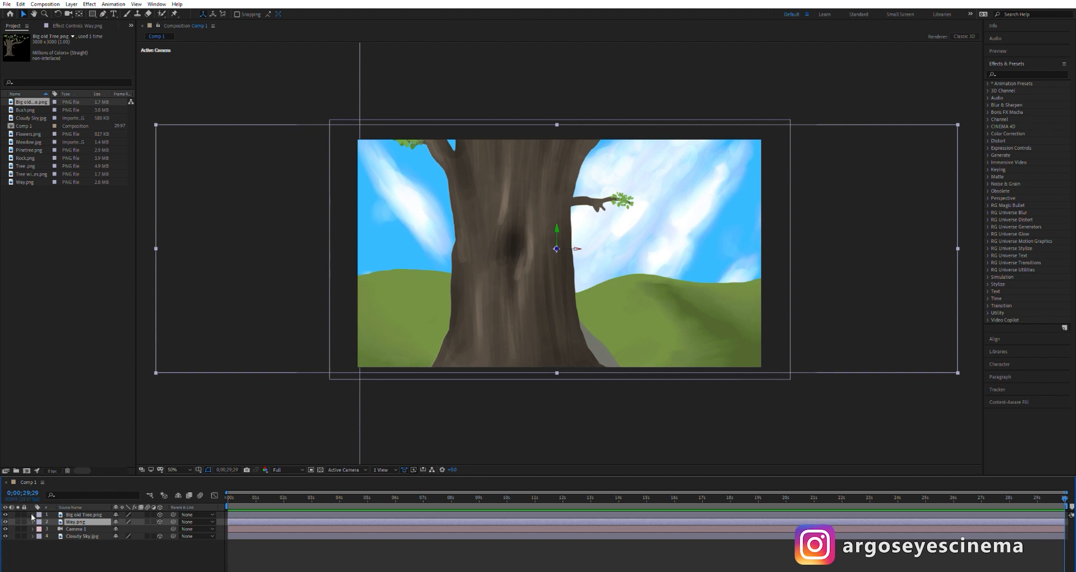
key(p)
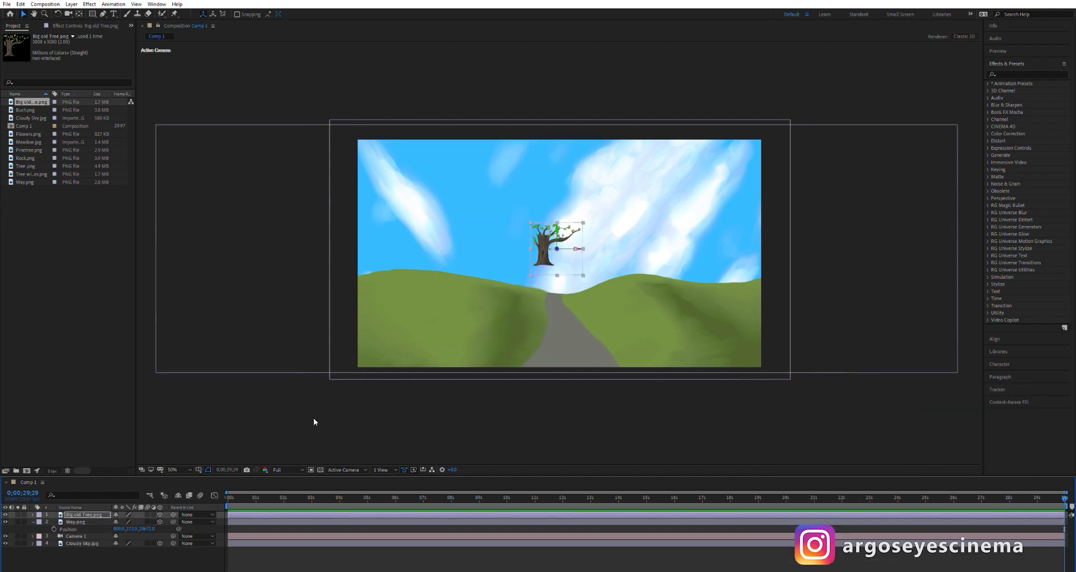
drag(556, 247, 428, 257)
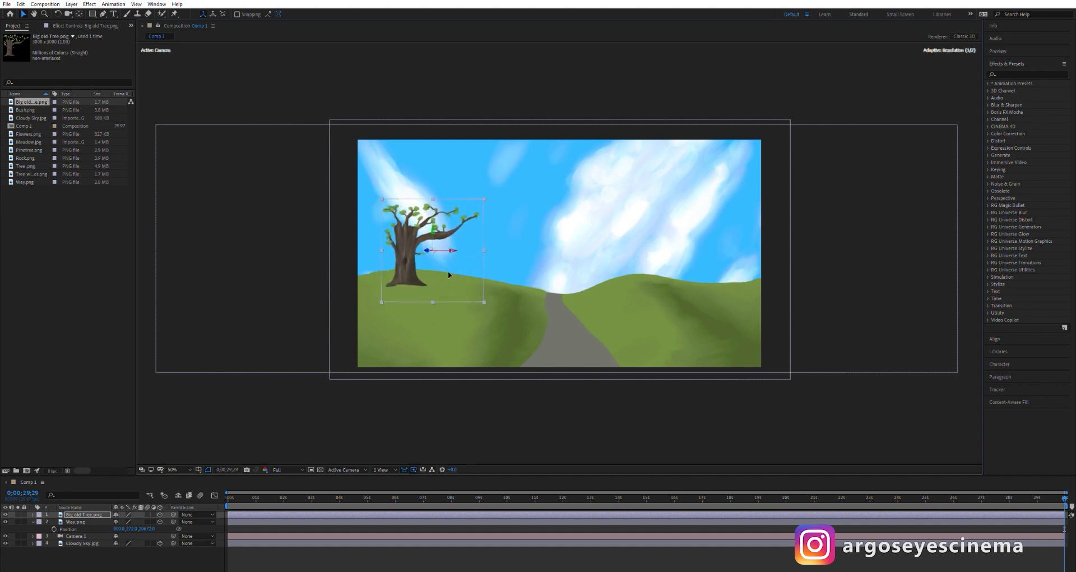
click(23, 110)
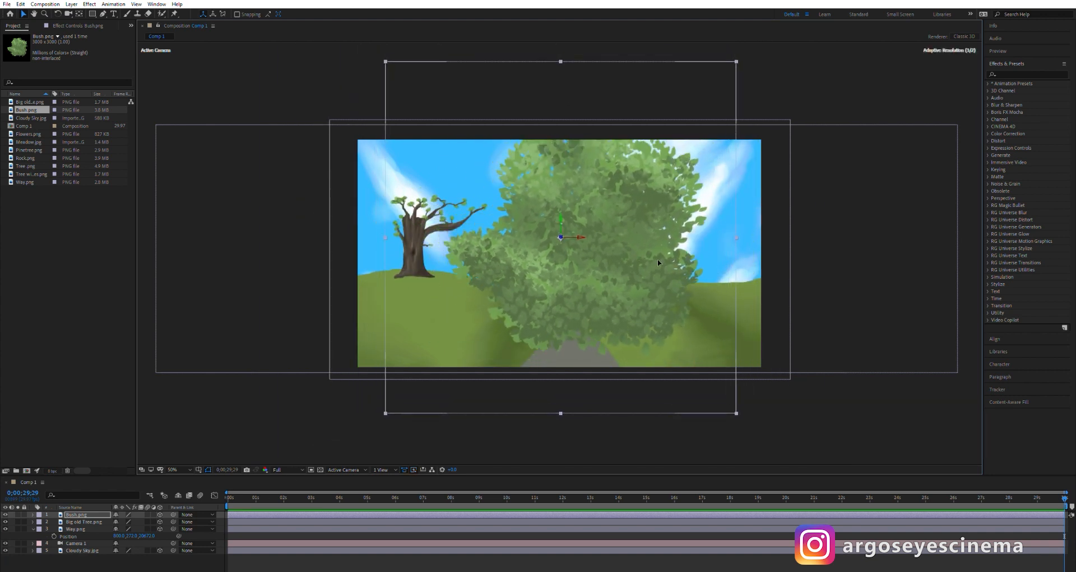
Move the bush to the lower right corner, then copy and paste a duplicate.
drag(560, 251, 680, 287)
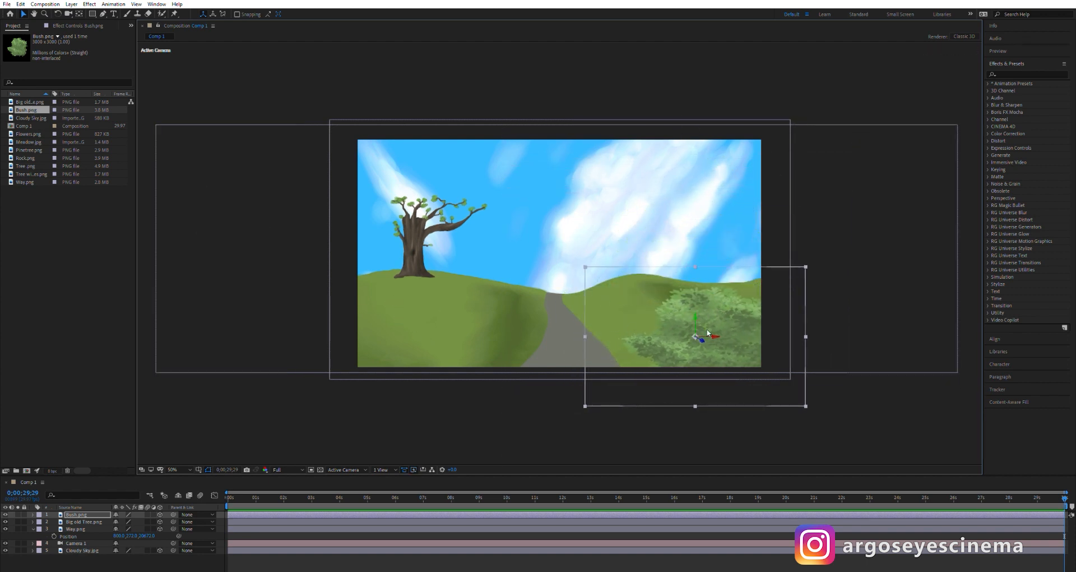
key(Ctrl+C)
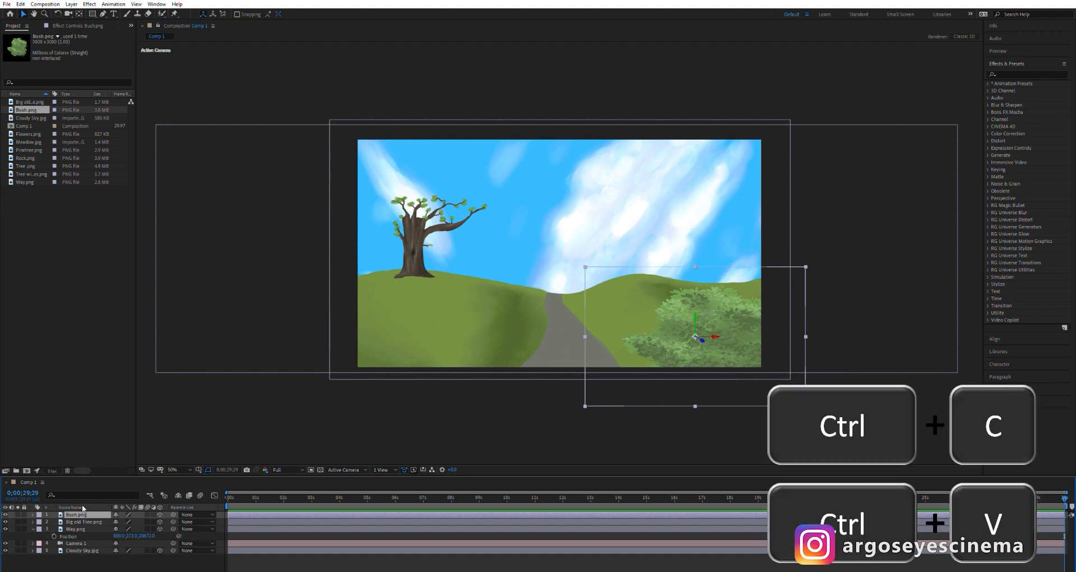
key(ctrl+v)
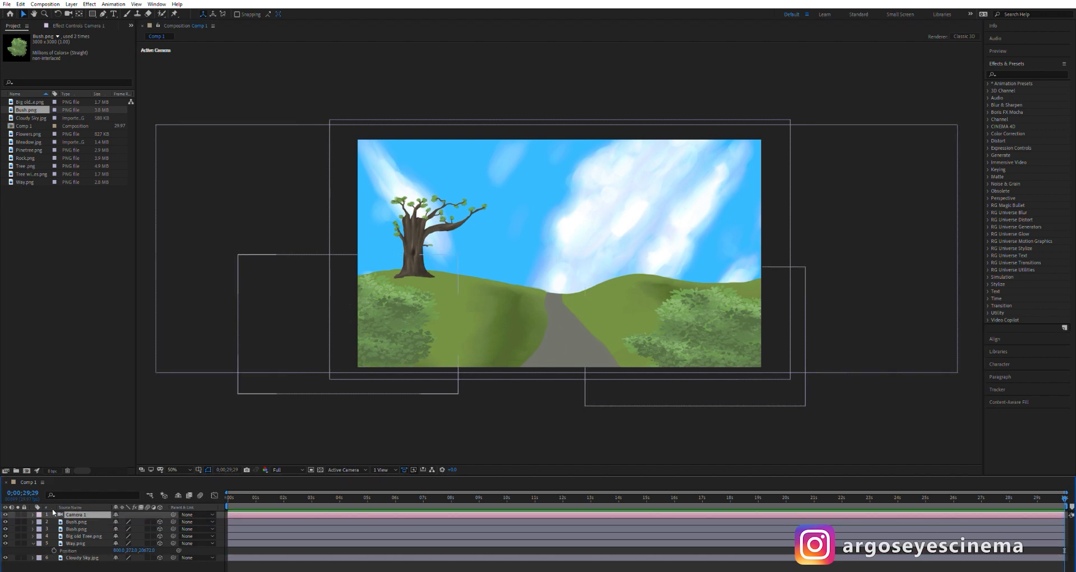
click(31, 515)
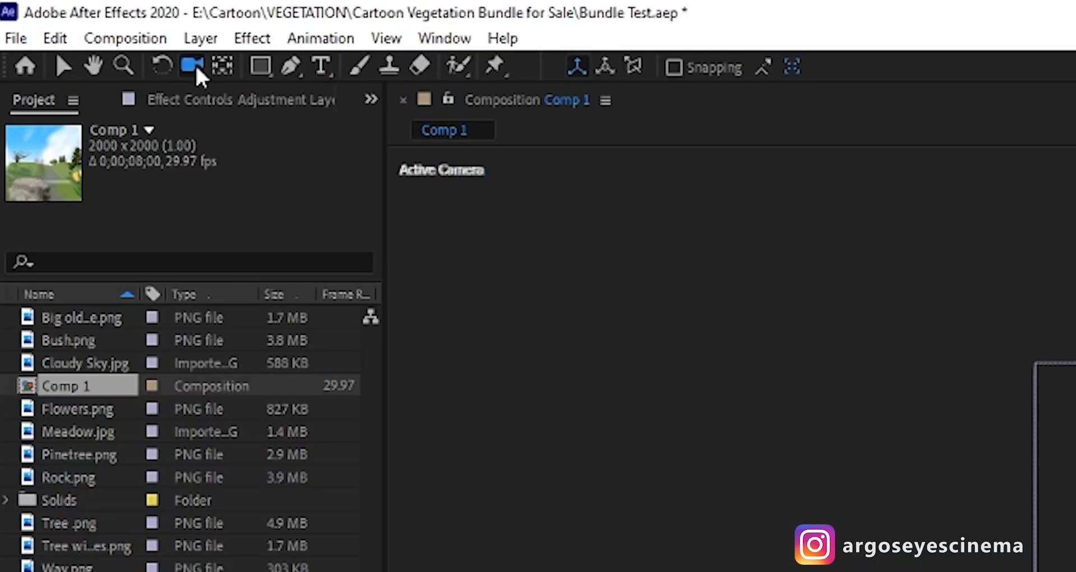
click(191, 66)
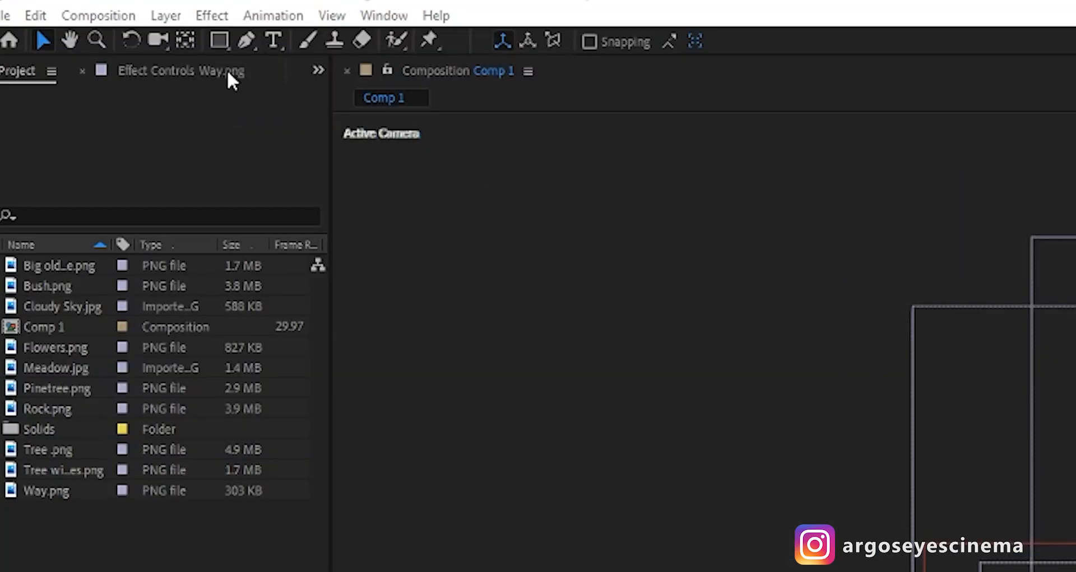
click(158, 41)
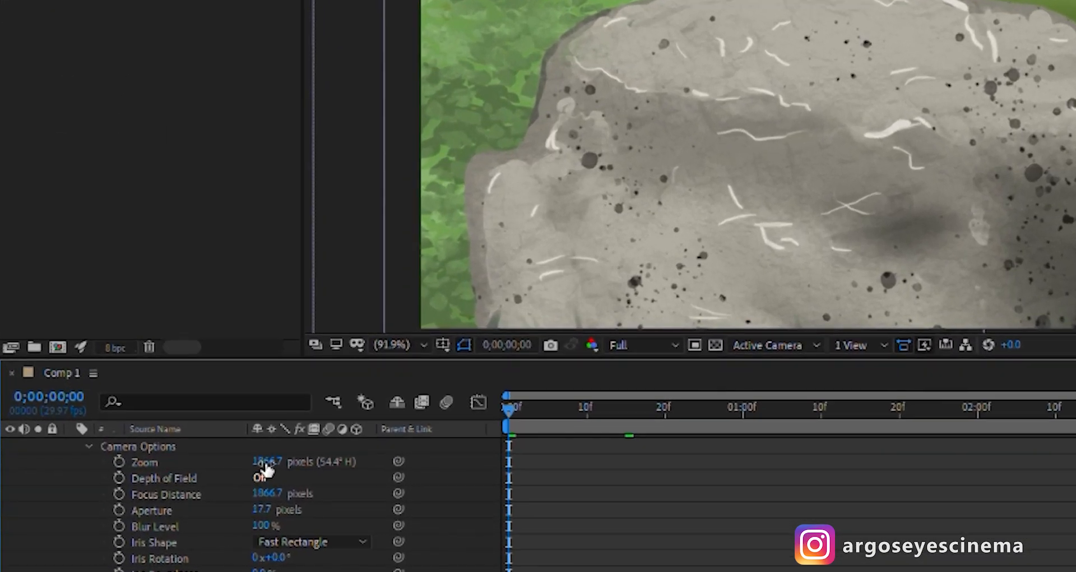
Adjust the camera's zoom value in Camera Options.
click(263, 477)
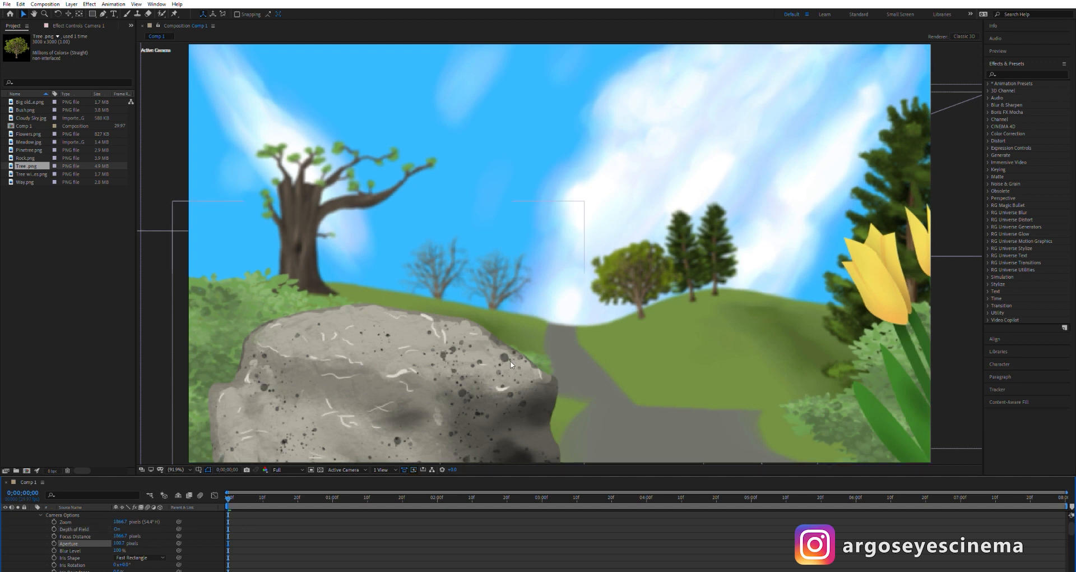
mouse_move(349, 452)
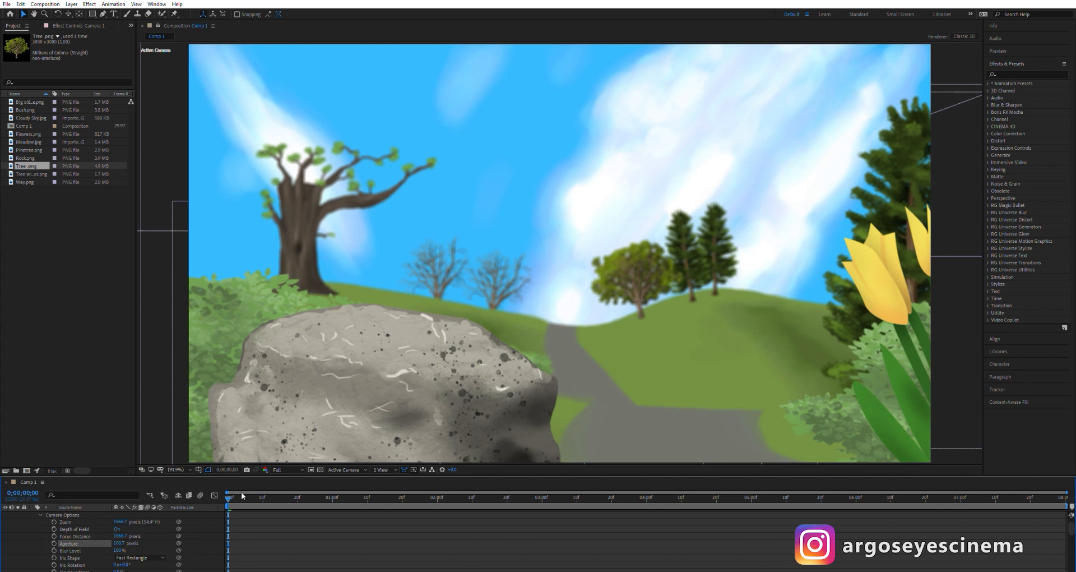
mouse_move(221, 495)
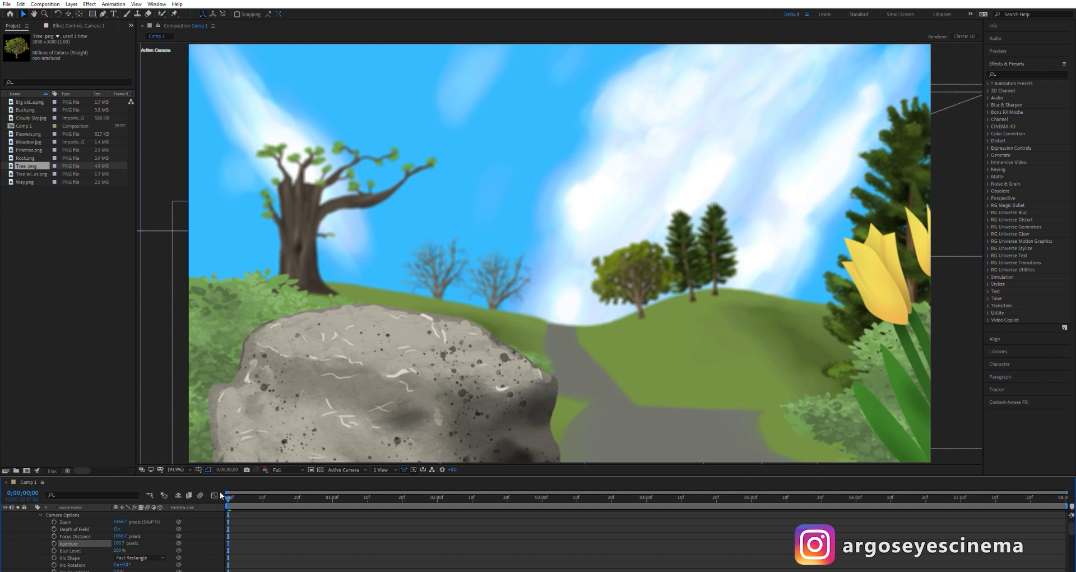
mouse_move(77, 530)
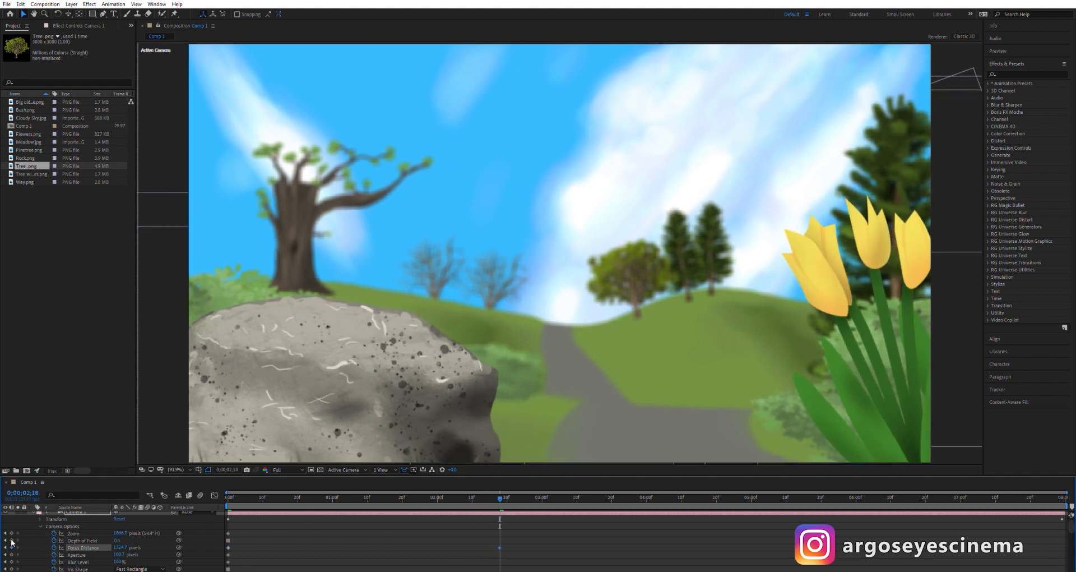
Keyframe the camera's zoom, focus distance and aperture at a later time.
click(516, 498)
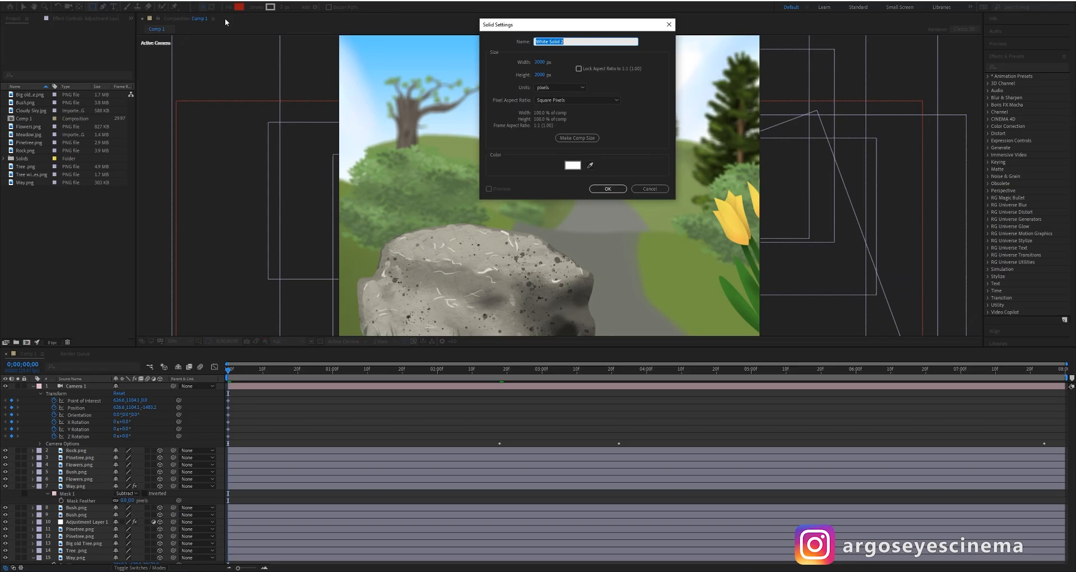
Create a white solid layer with a rectangular mask over the lower frame.
click(608, 188)
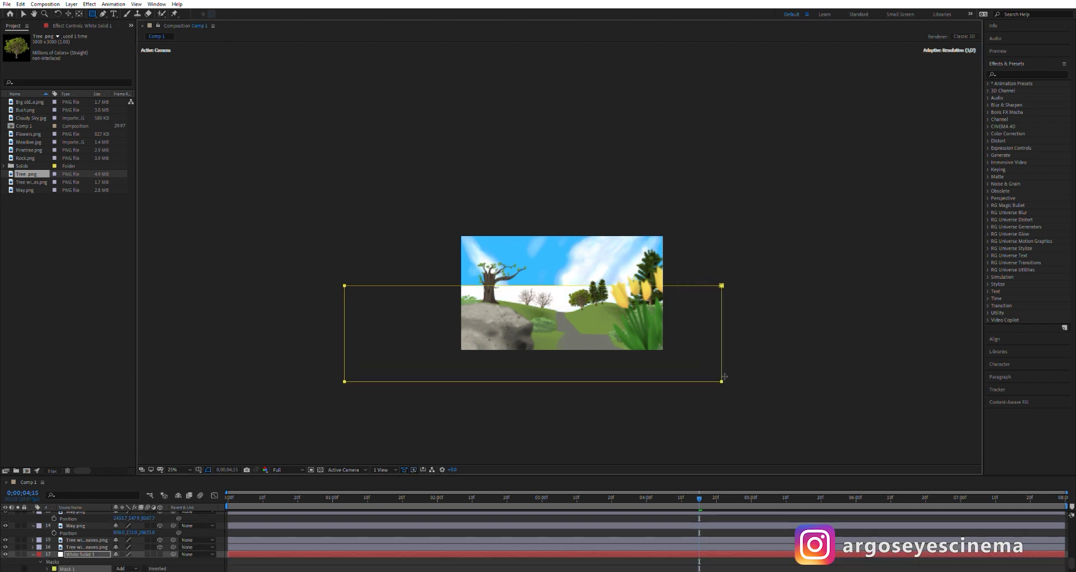
click(172, 469)
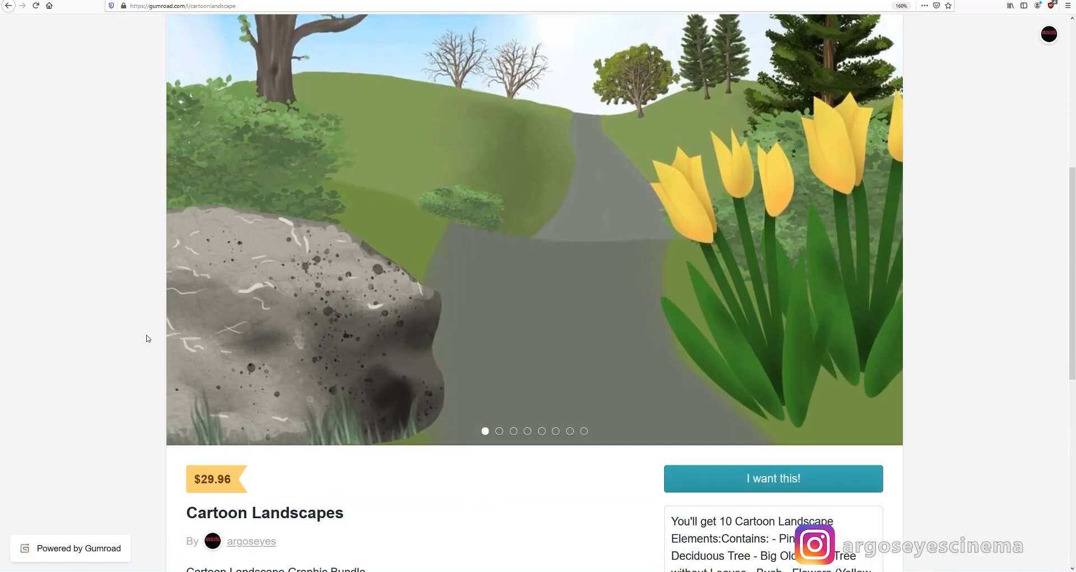
Scroll through the Cartoon Landscapes contents list and back up.
scroll(down, 3)
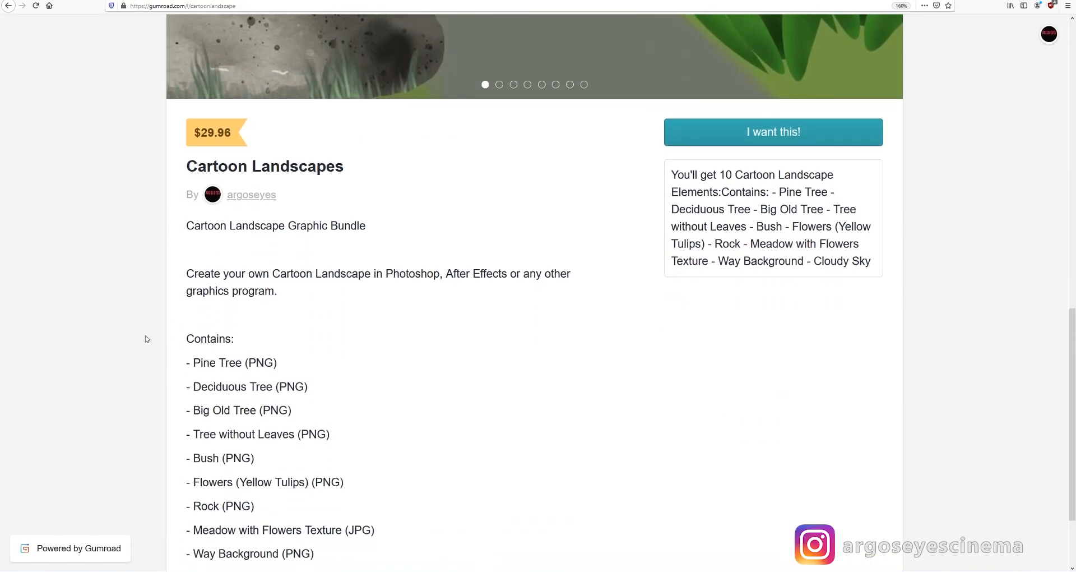
scroll(down, 3)
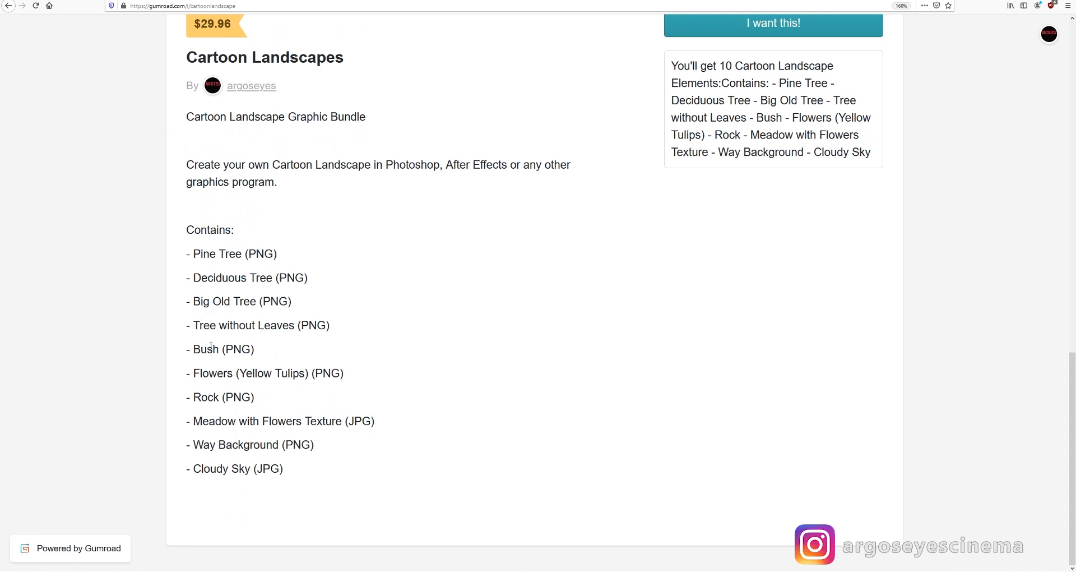
mouse_move(293, 490)
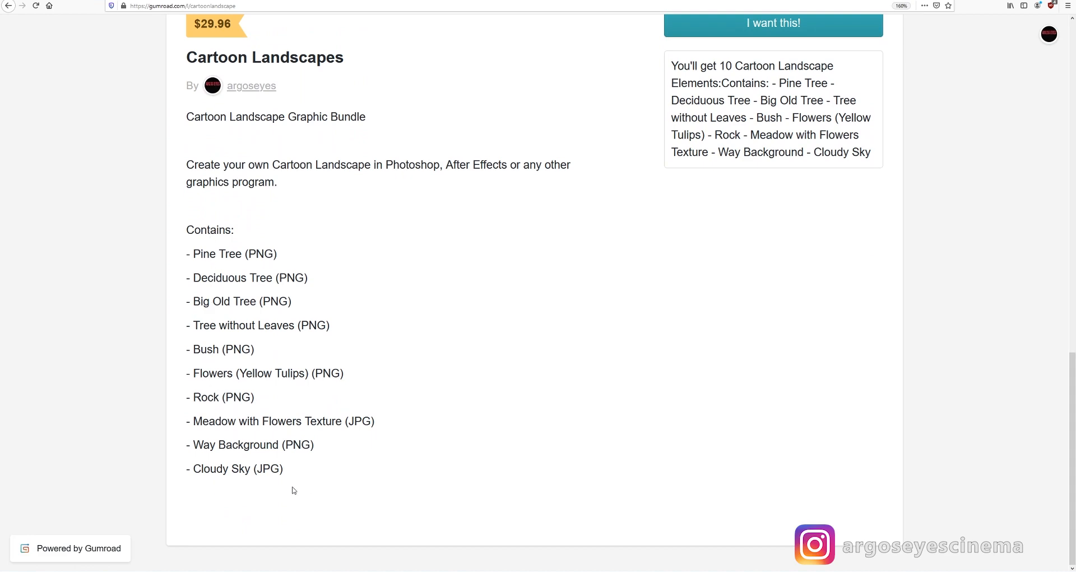
scroll(up, 3)
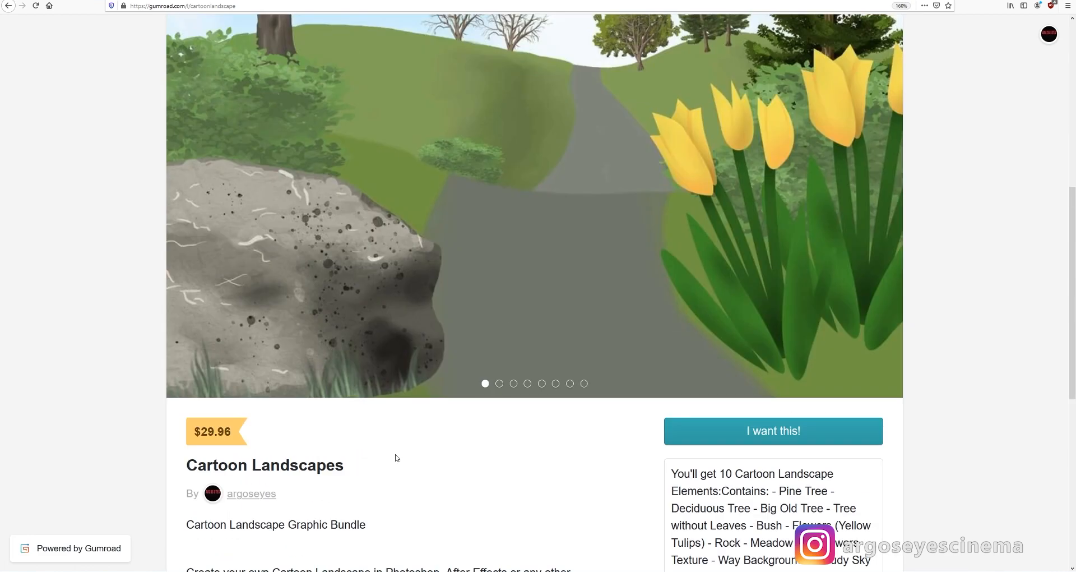
scroll(up, 3)
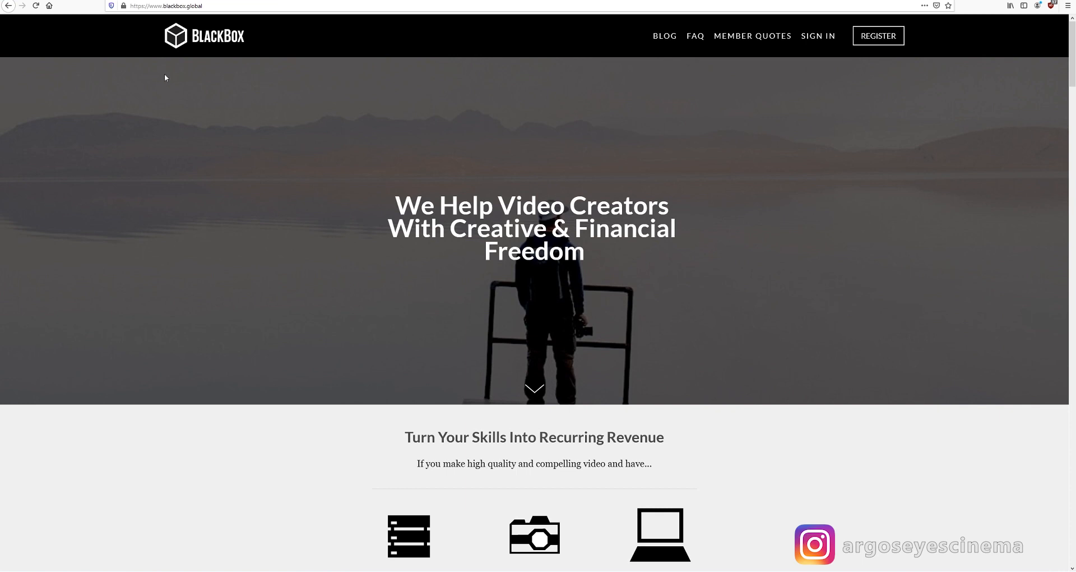
mouse_move(348, 326)
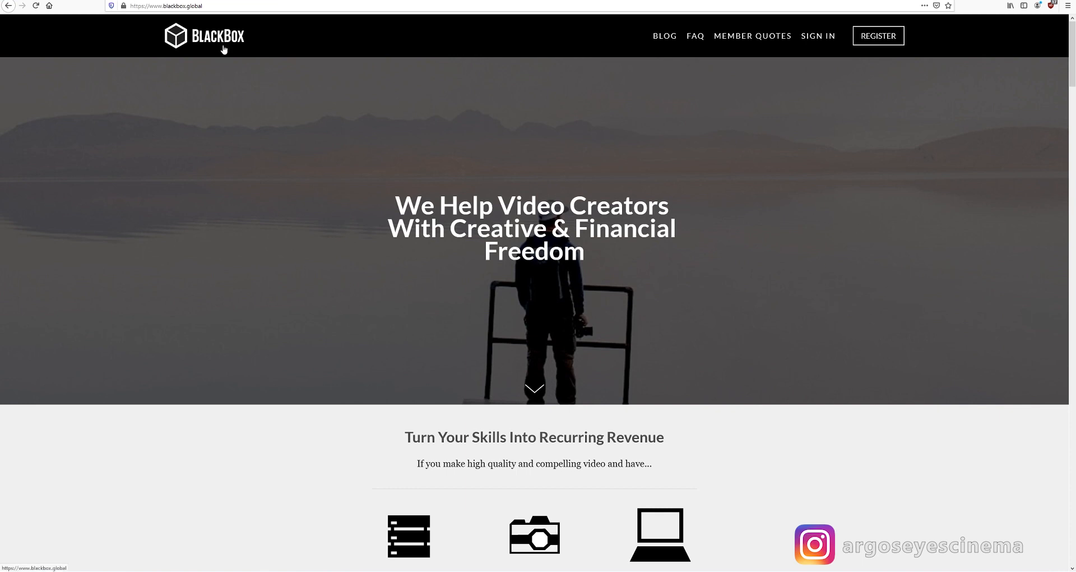
Scroll through the submitted footage clips in the BlackBox portal.
scroll(down, 3)
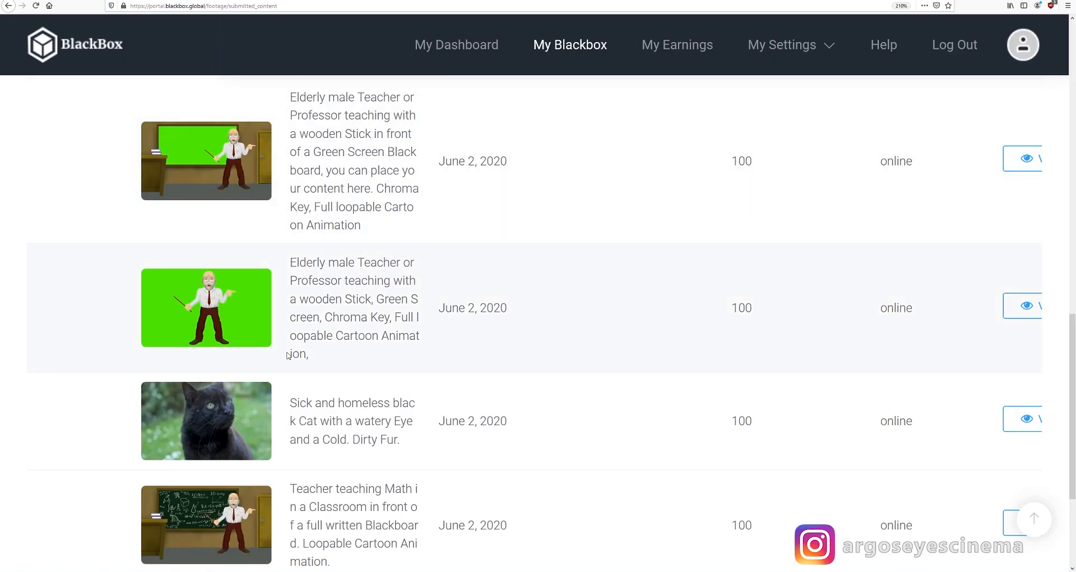
mouse_move(141, 539)
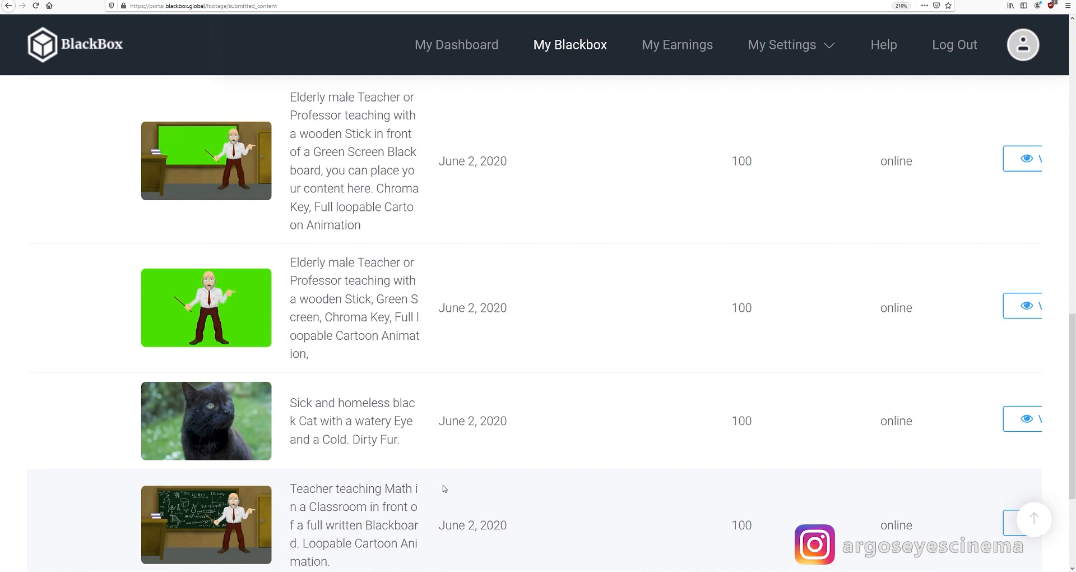
mouse_move(451, 482)
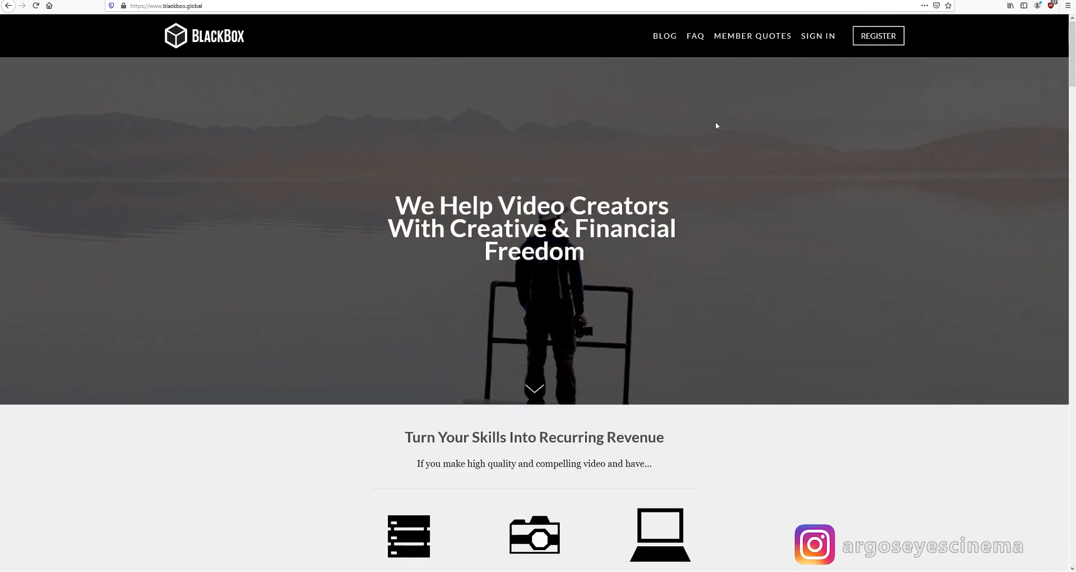
mouse_move(894, 46)
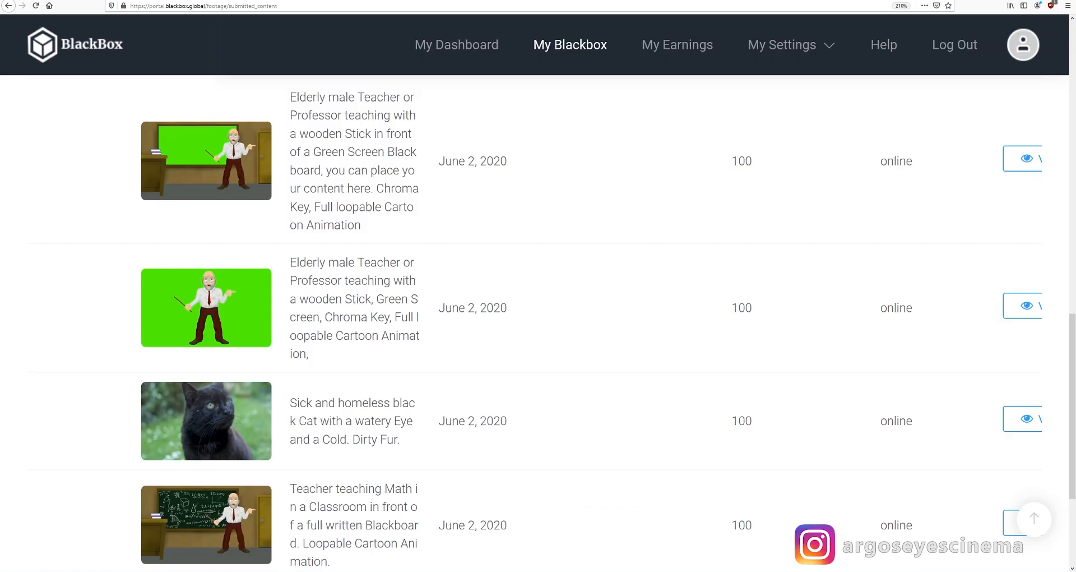
mouse_move(173, 336)
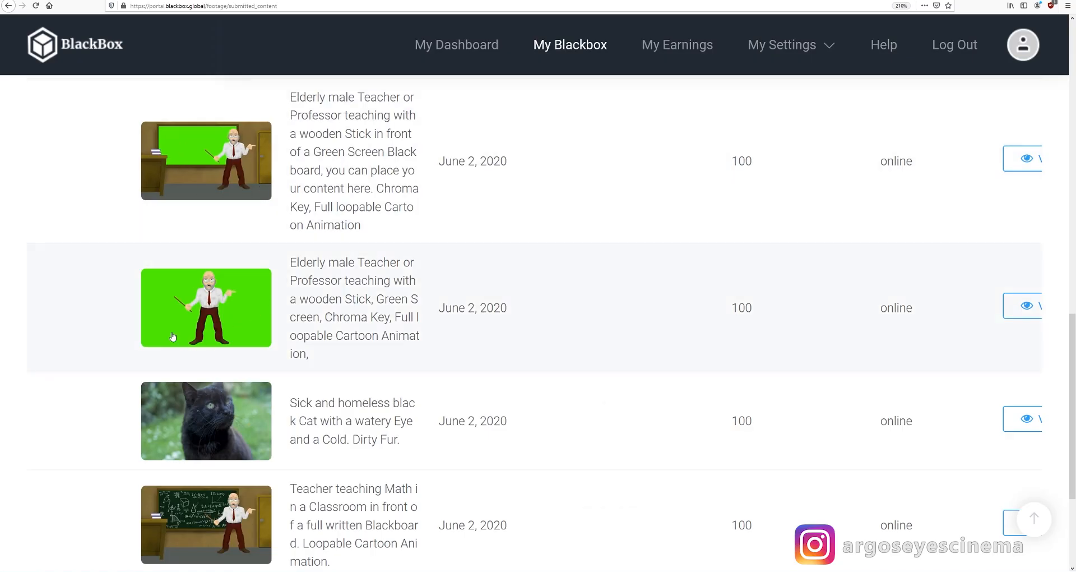
mouse_move(320, 499)
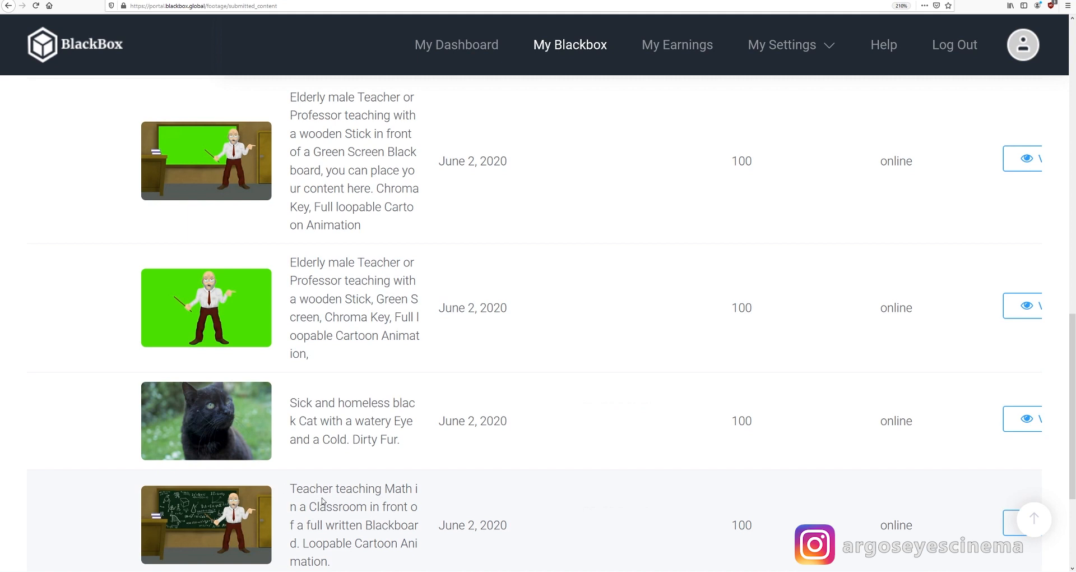
mouse_move(336, 502)
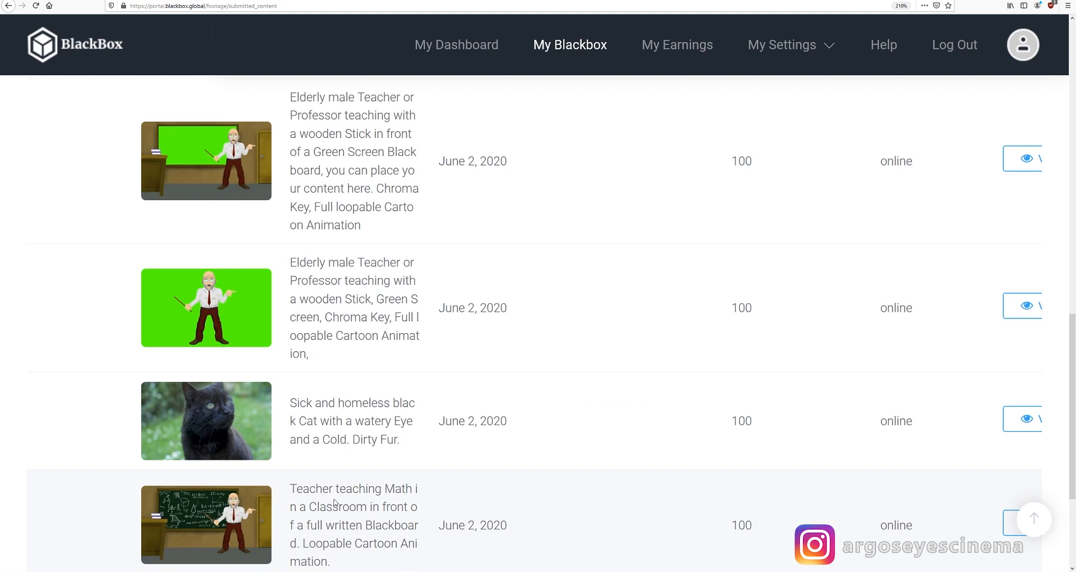